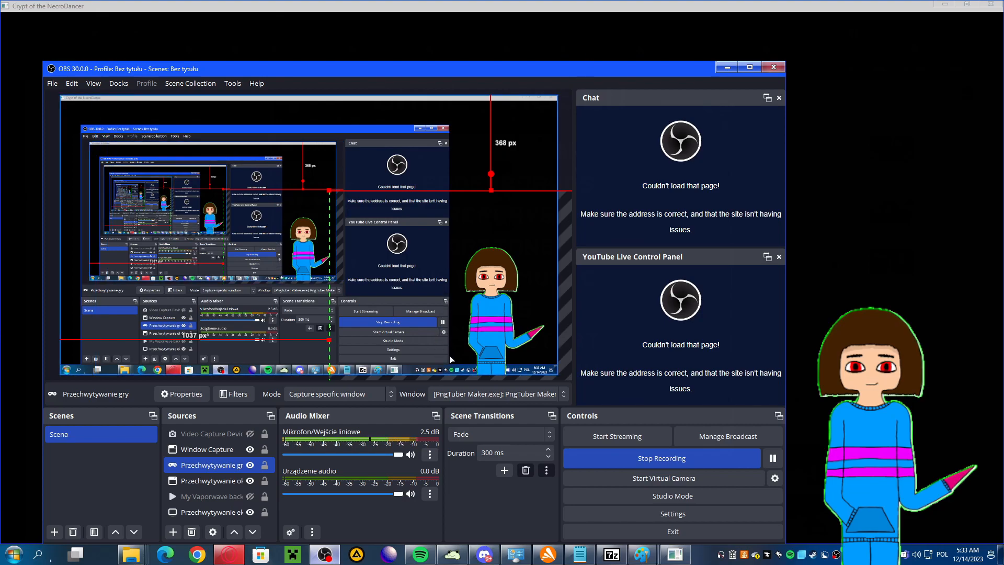
Step: Start the brief tutorial and move the character down into the corridor on the beat
left_click(213, 480)
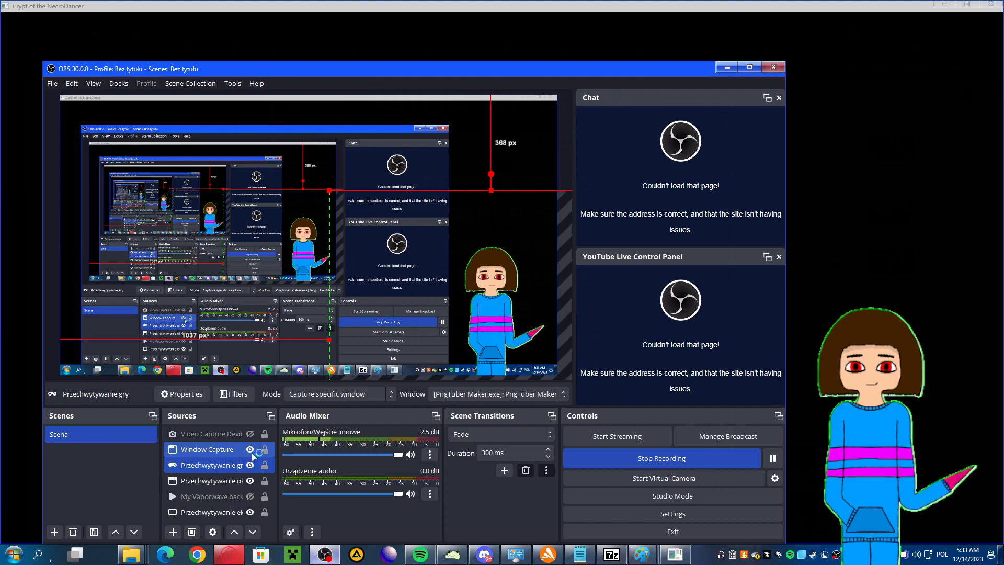
left_click(211, 464)
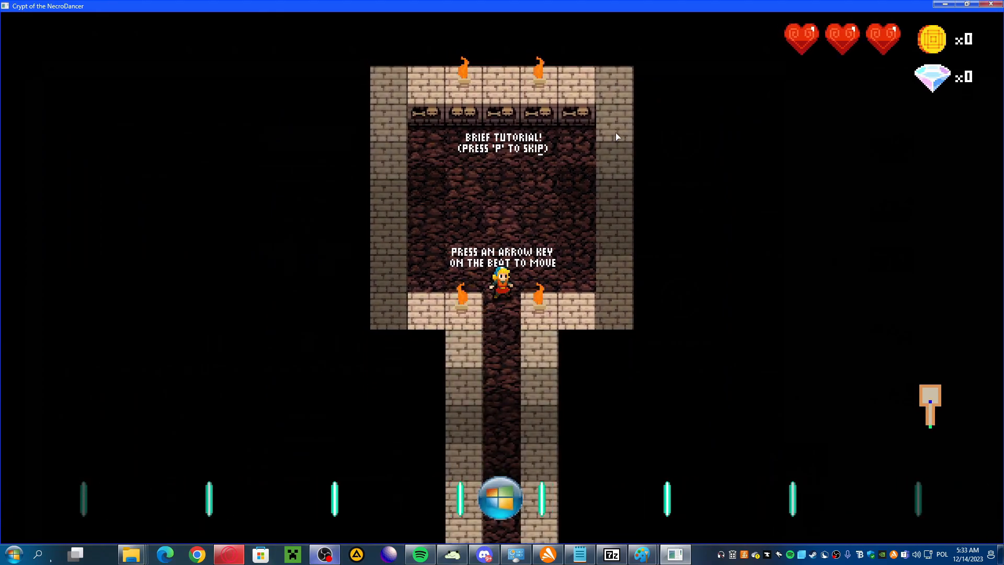
key("down")
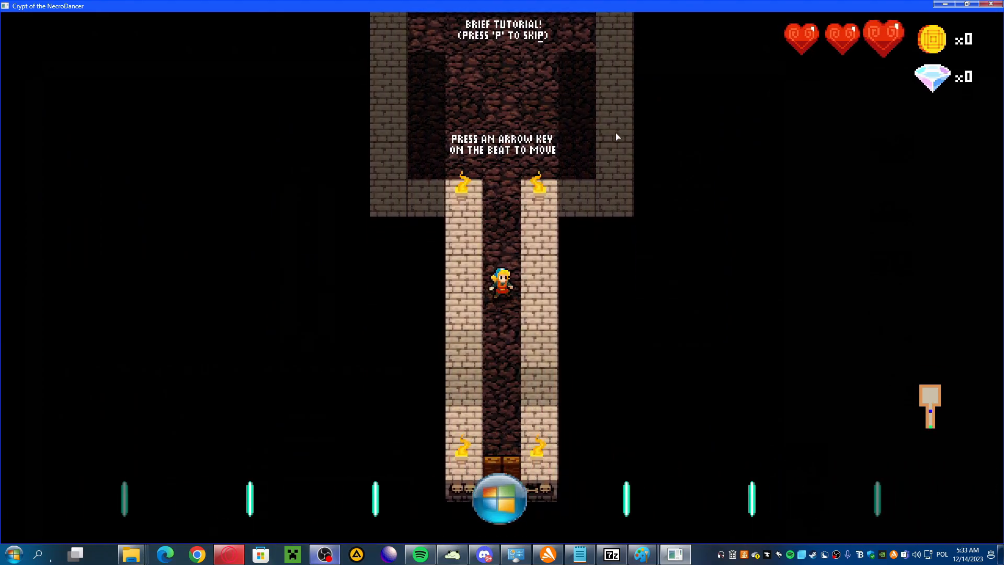